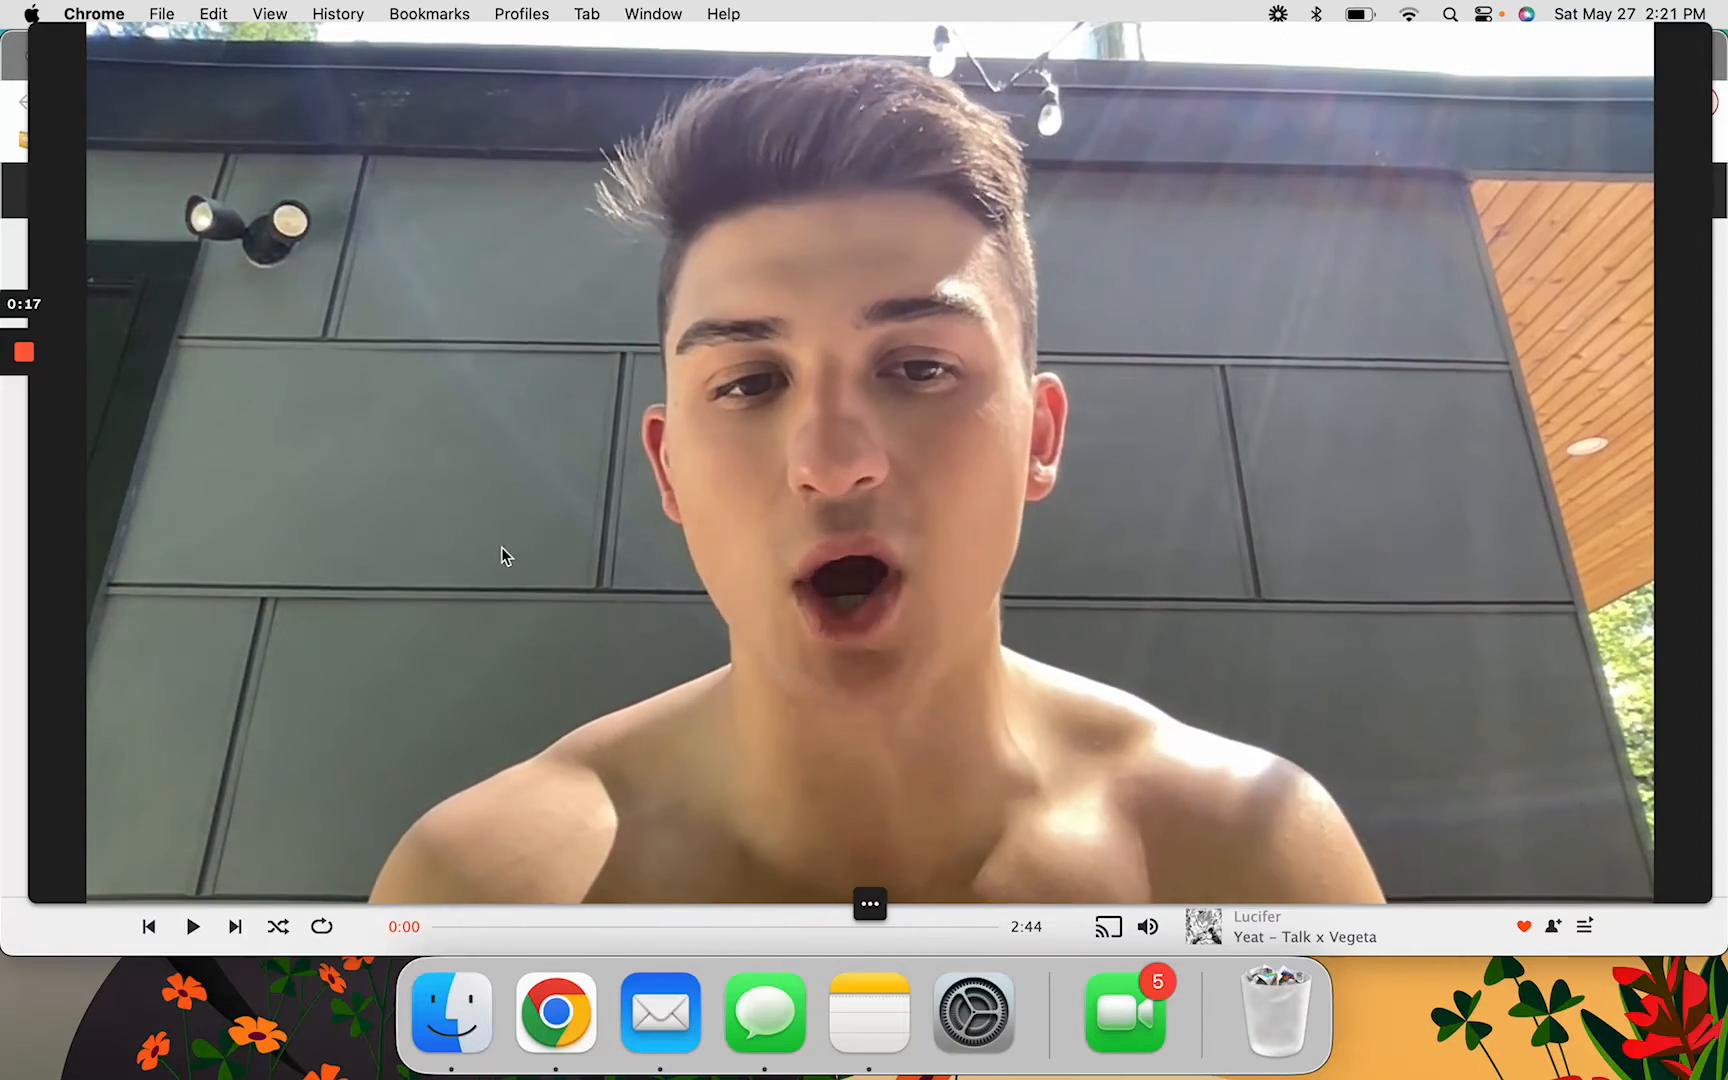
# - Shrink the full-screen webcam overlay to a small circular bubble in the corner
pyautogui.click(870, 904)
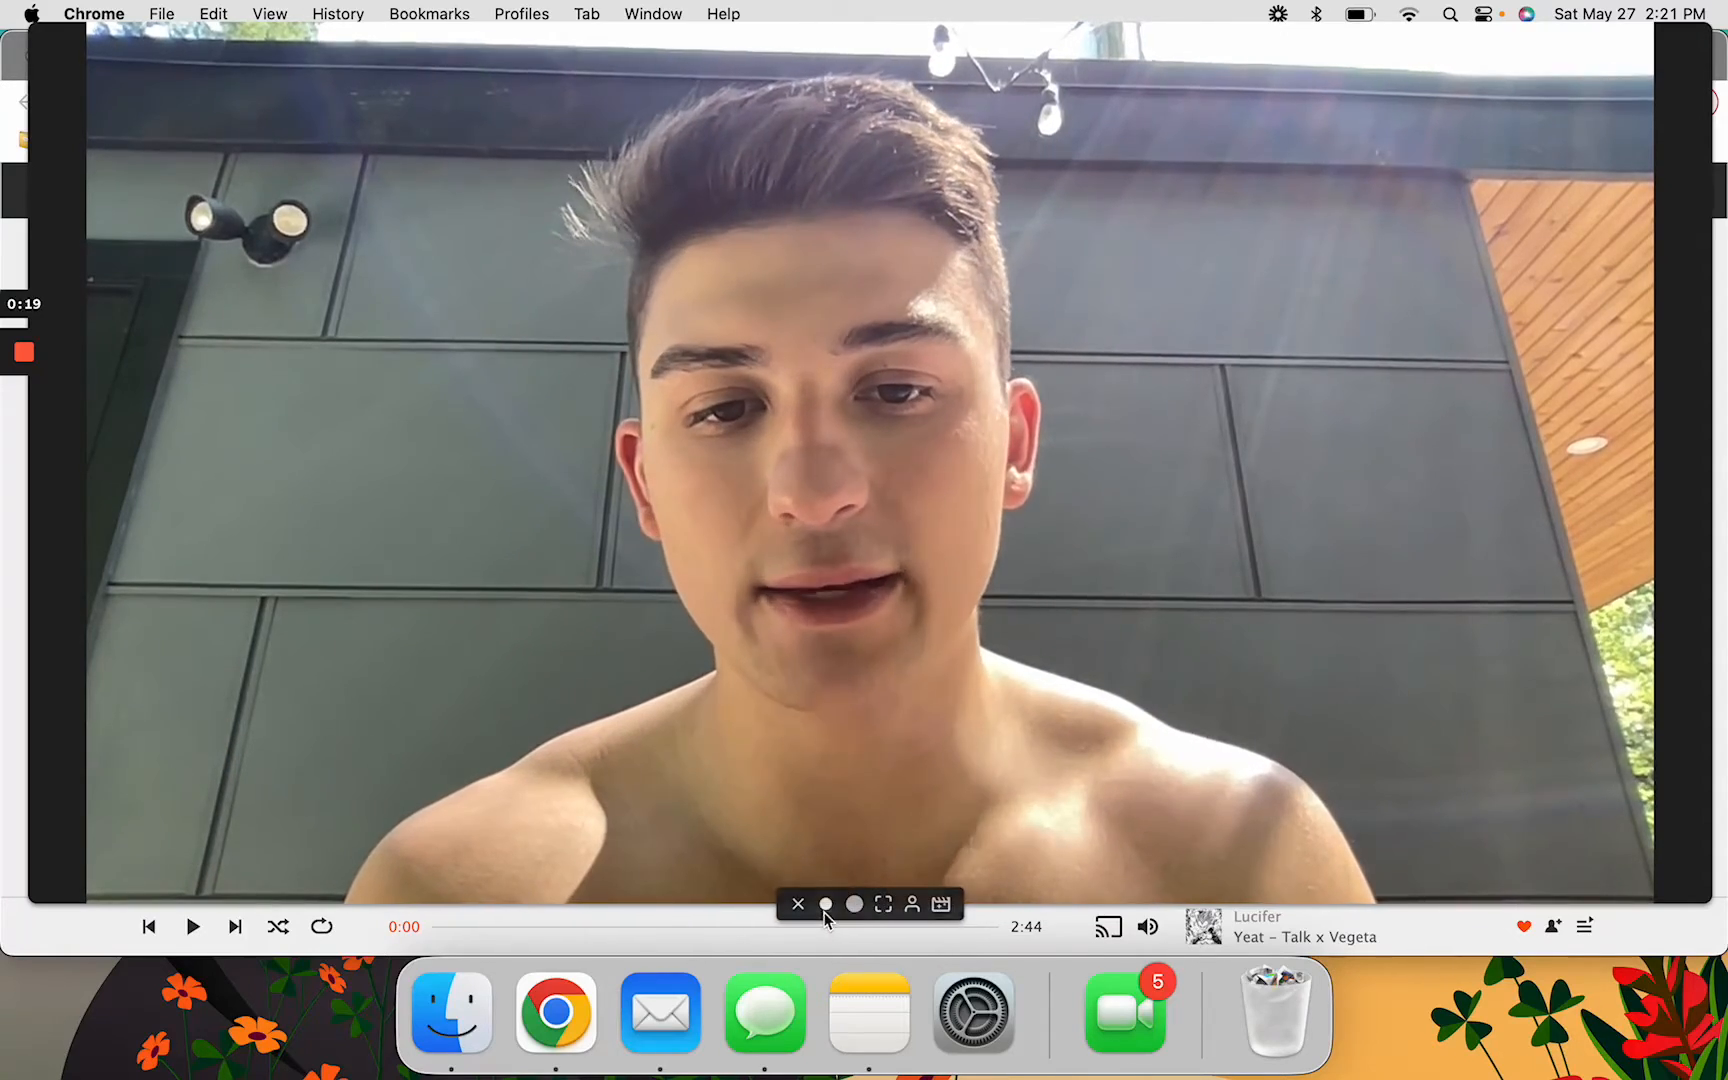
pyautogui.click(797, 905)
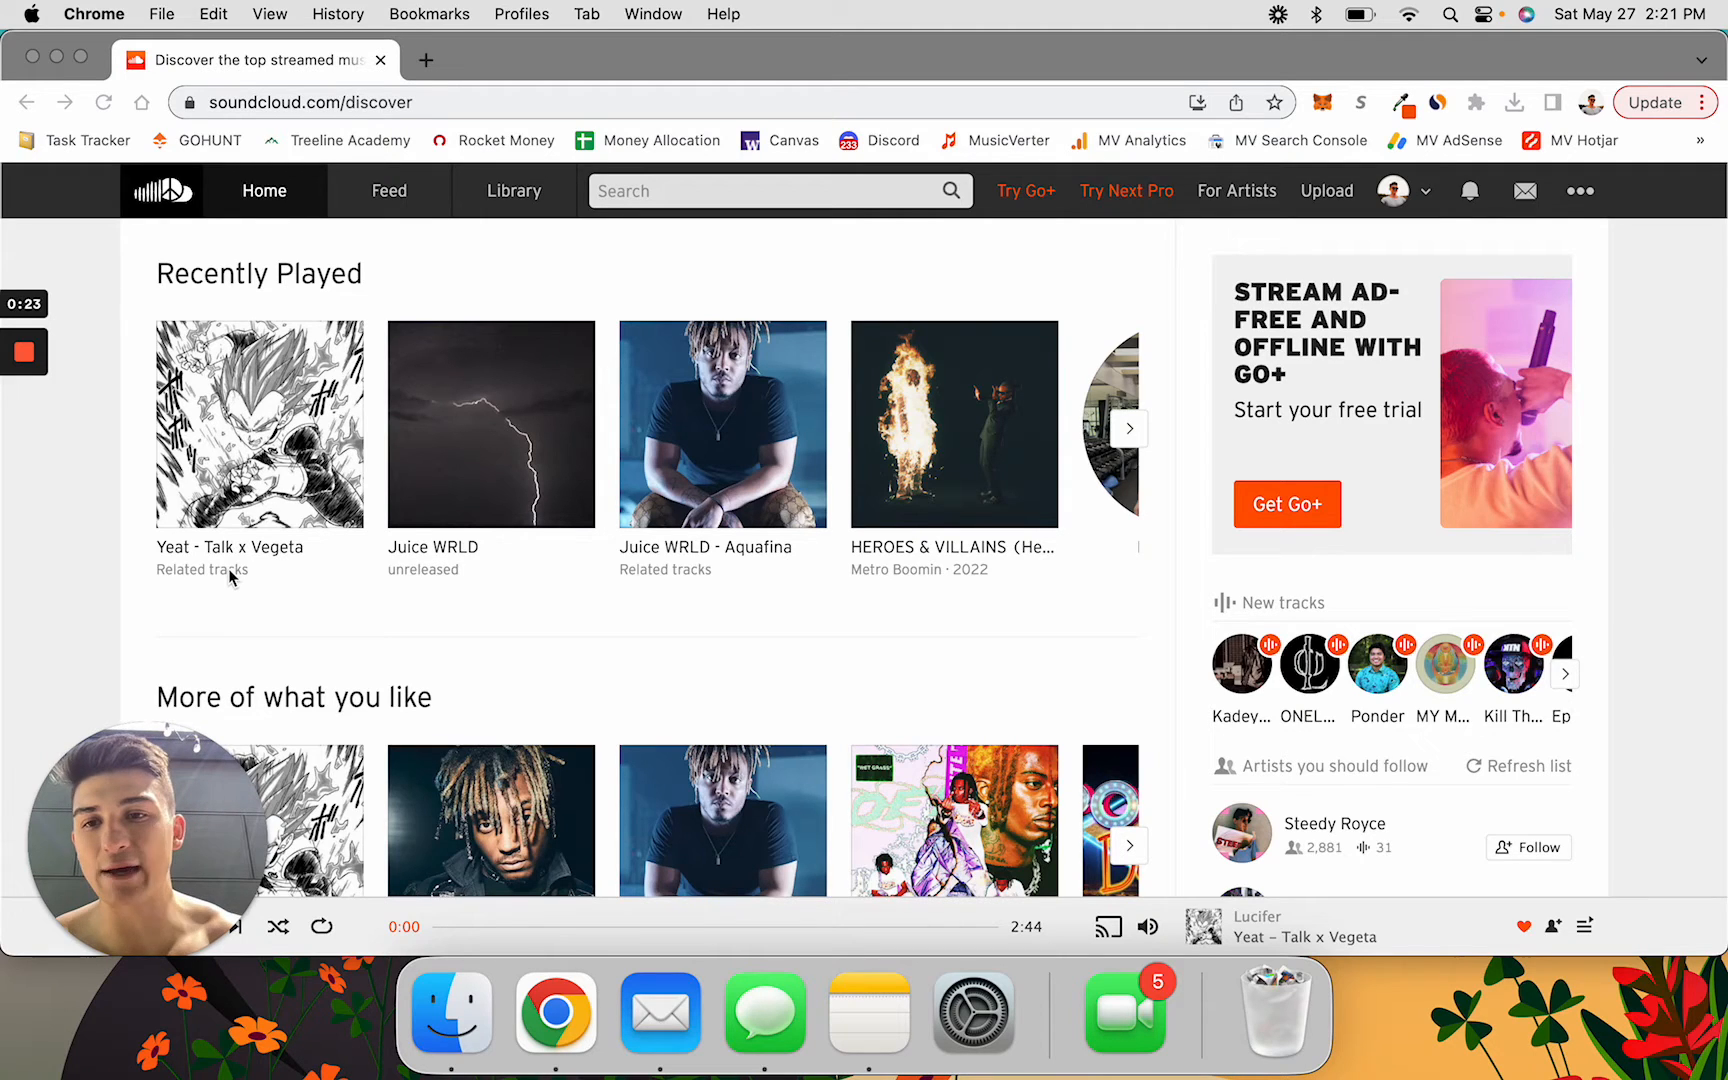
pyautogui.moveTo(231, 551)
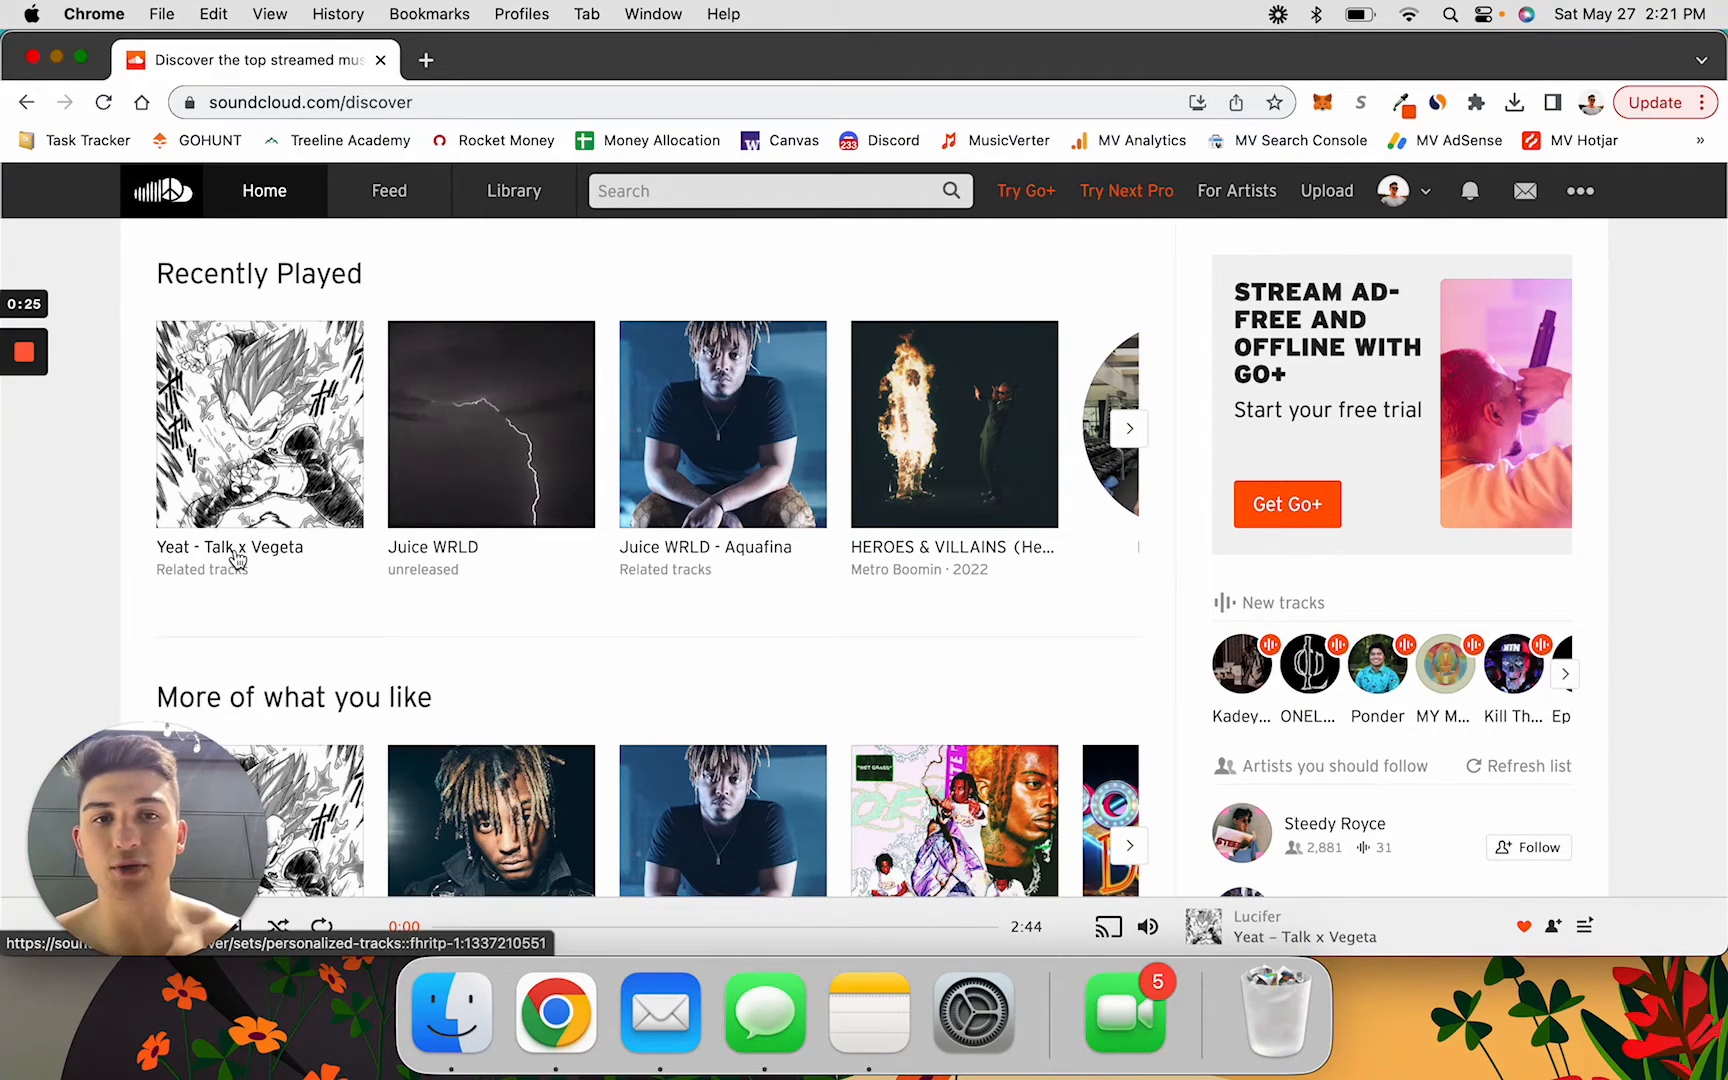
# - Open the 'Yeat - Talk x Vegeta' track page from Recently Played via its related-tracks playlist
pyautogui.click(202, 569)
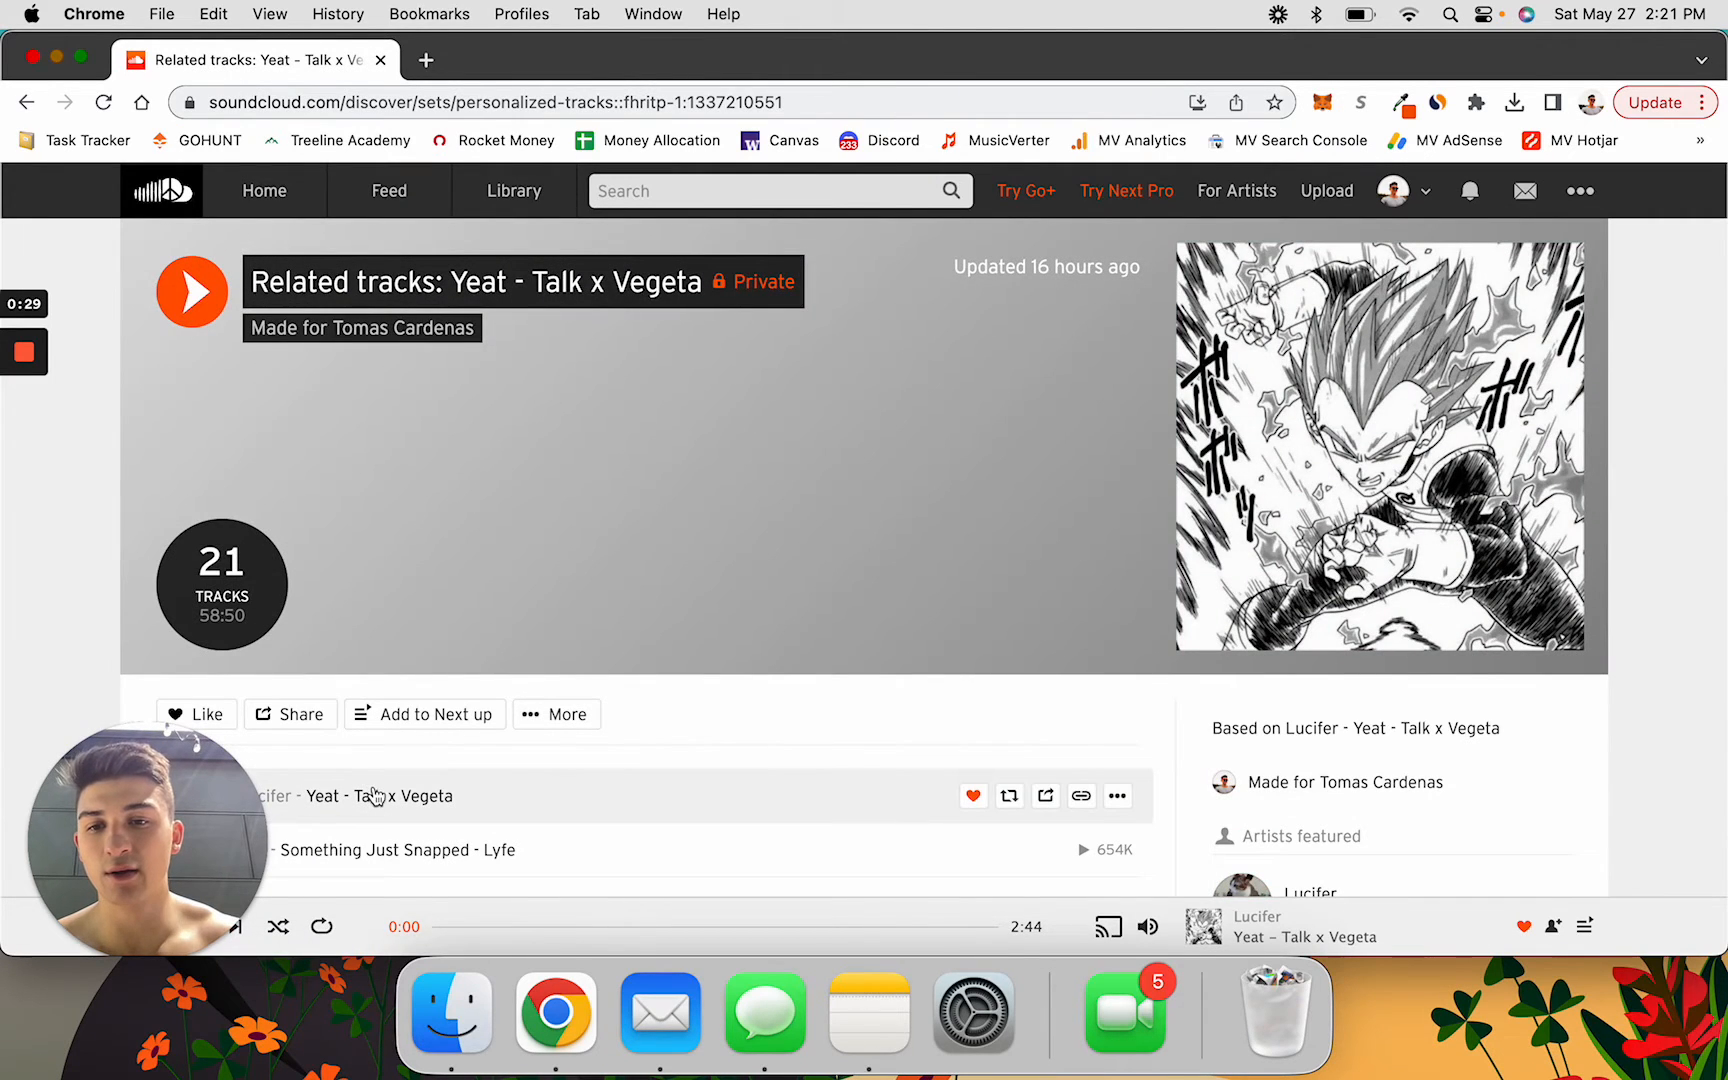
pyautogui.click(386, 796)
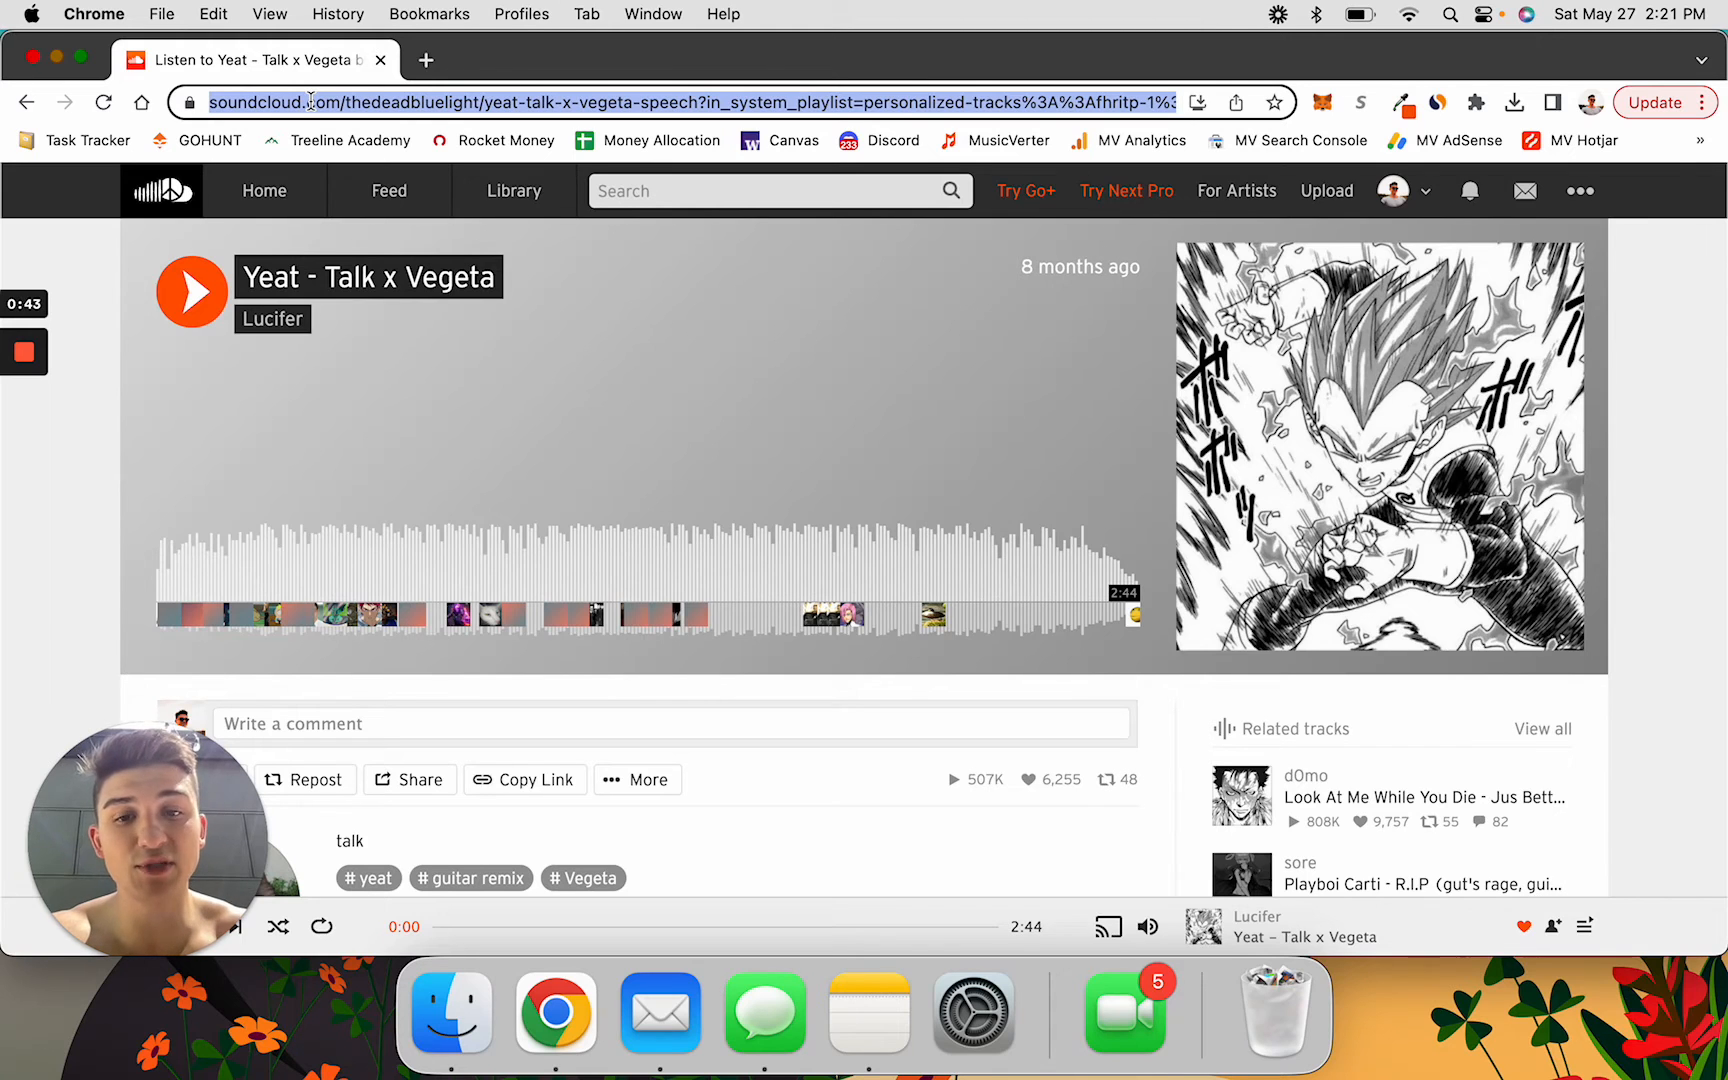
pyautogui.click(426, 60)
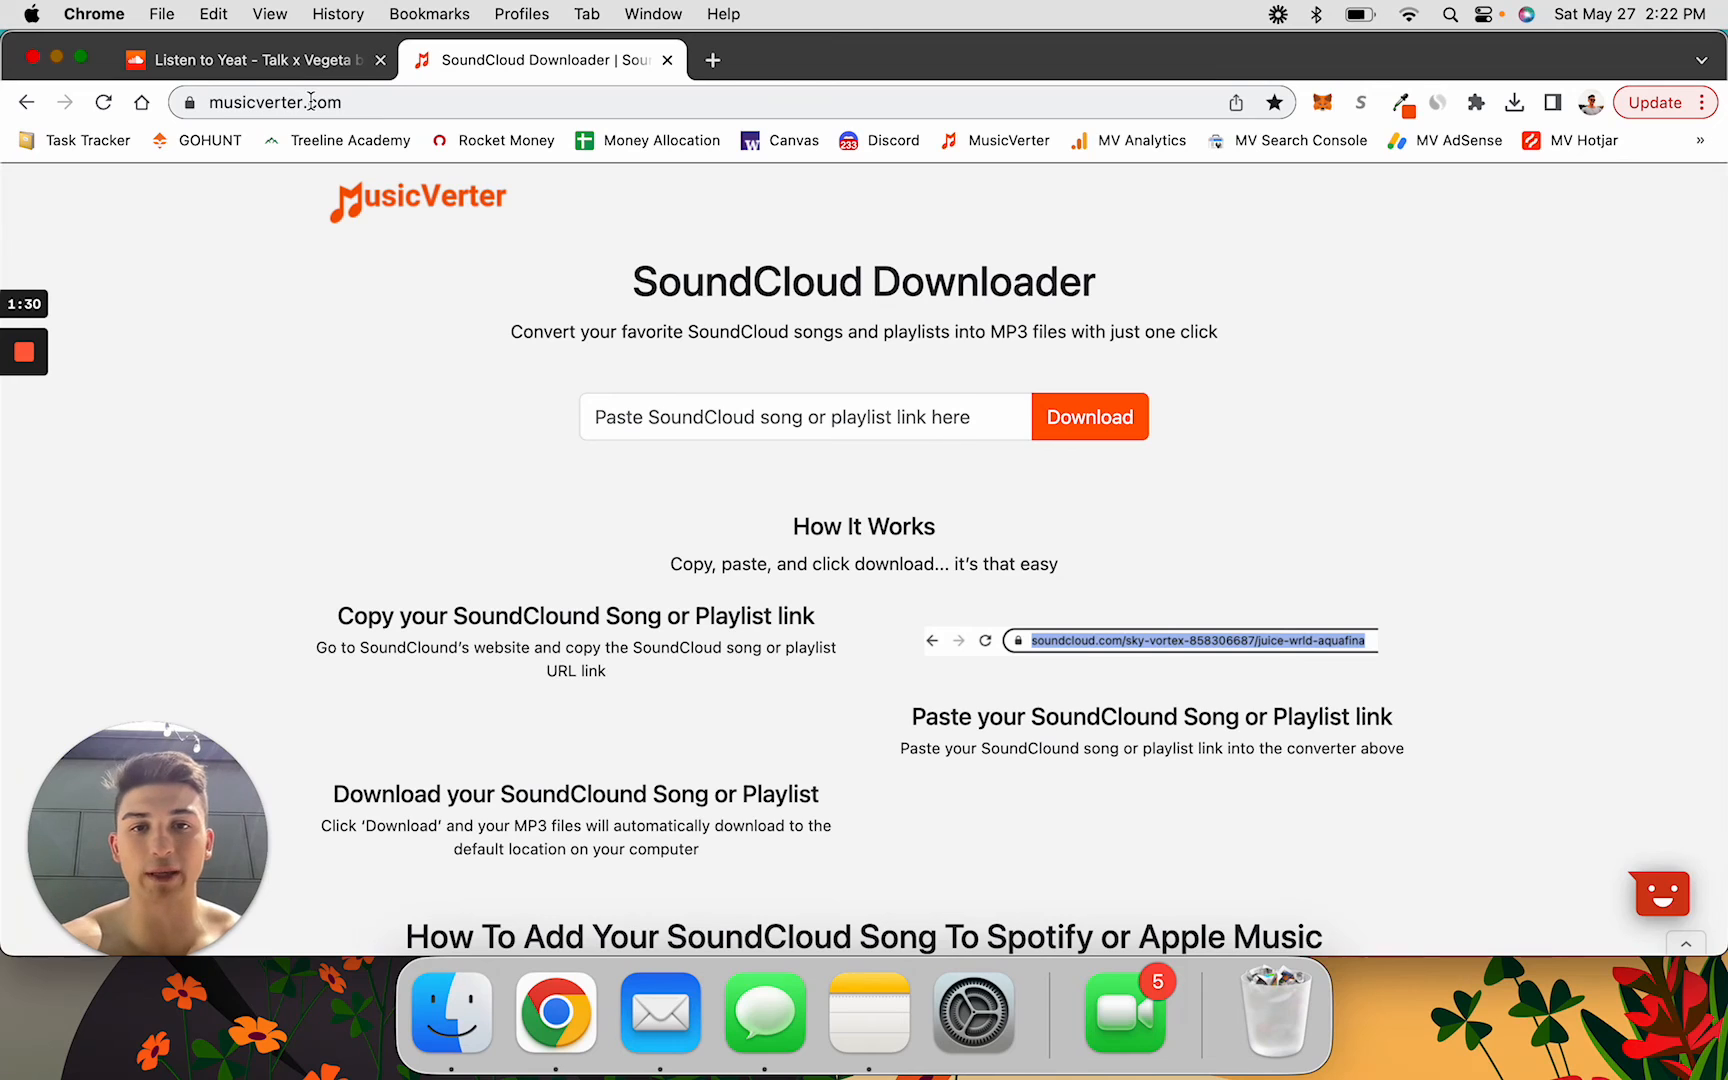
# - Convert the pasted 'Yeat - Talk x Vegeta' link to MP3 and check the completed download
pyautogui.click(804, 417)
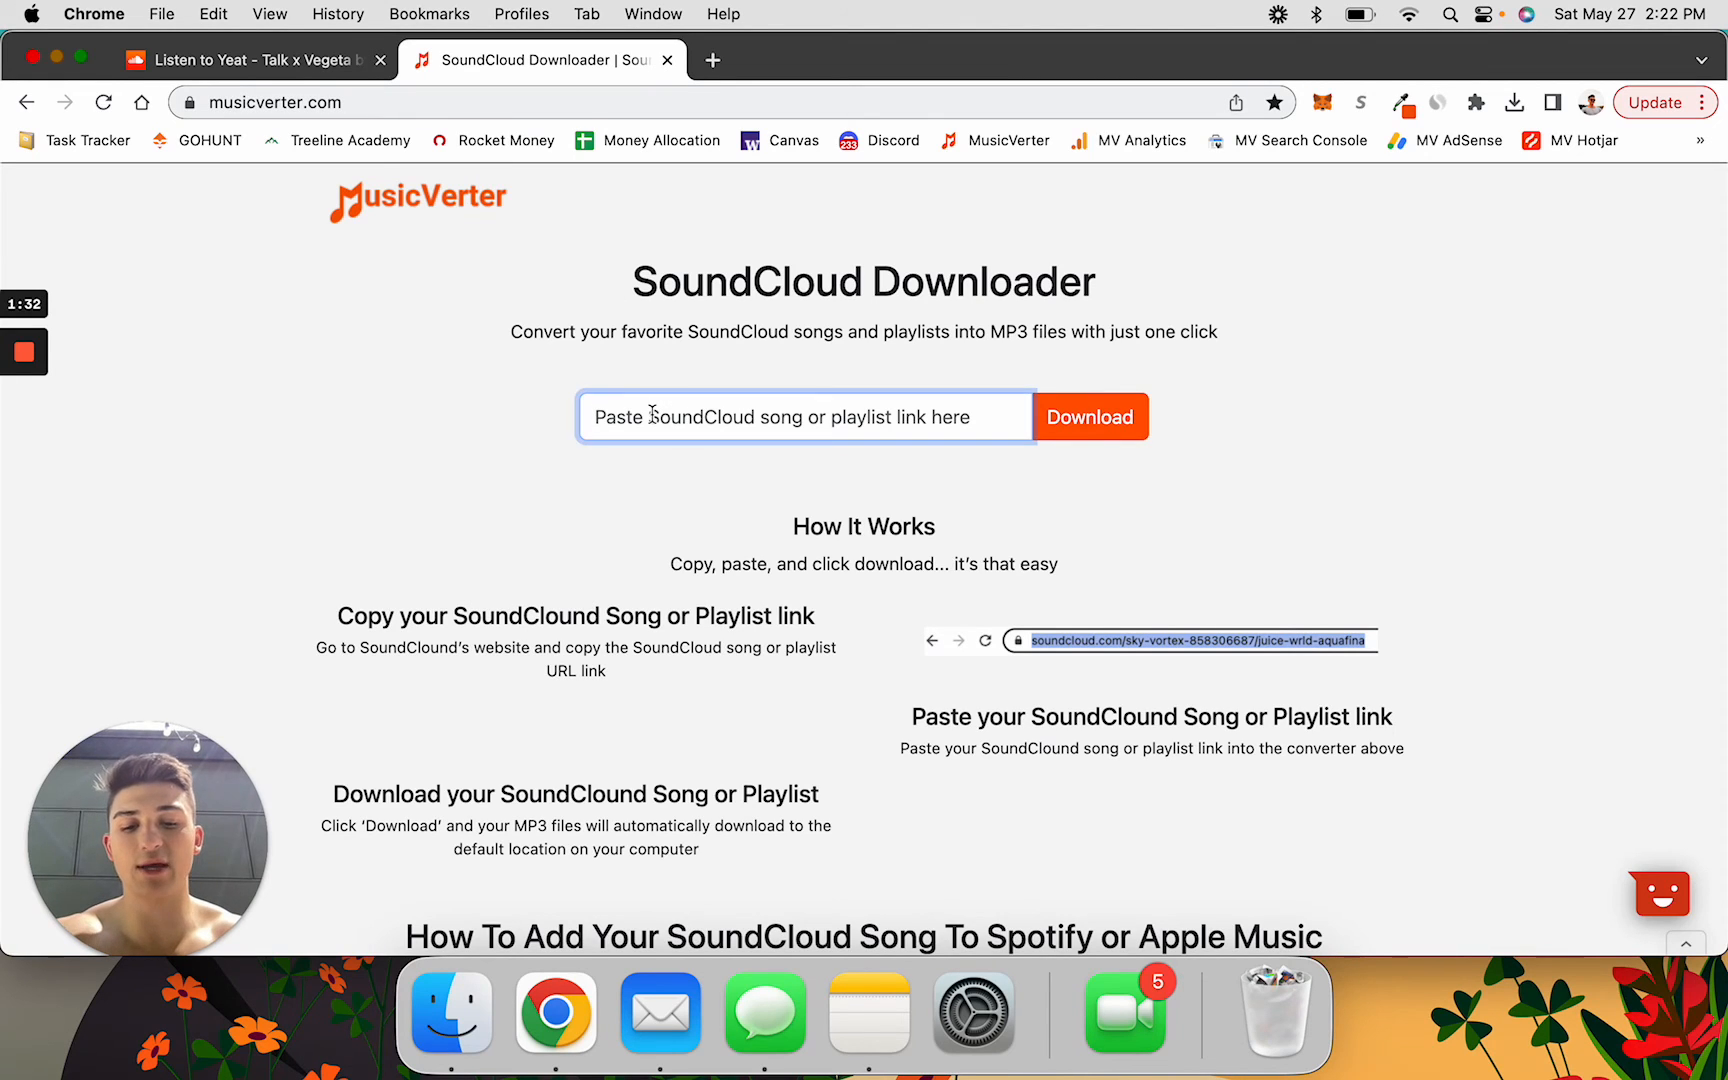
pyautogui.click(1089, 417)
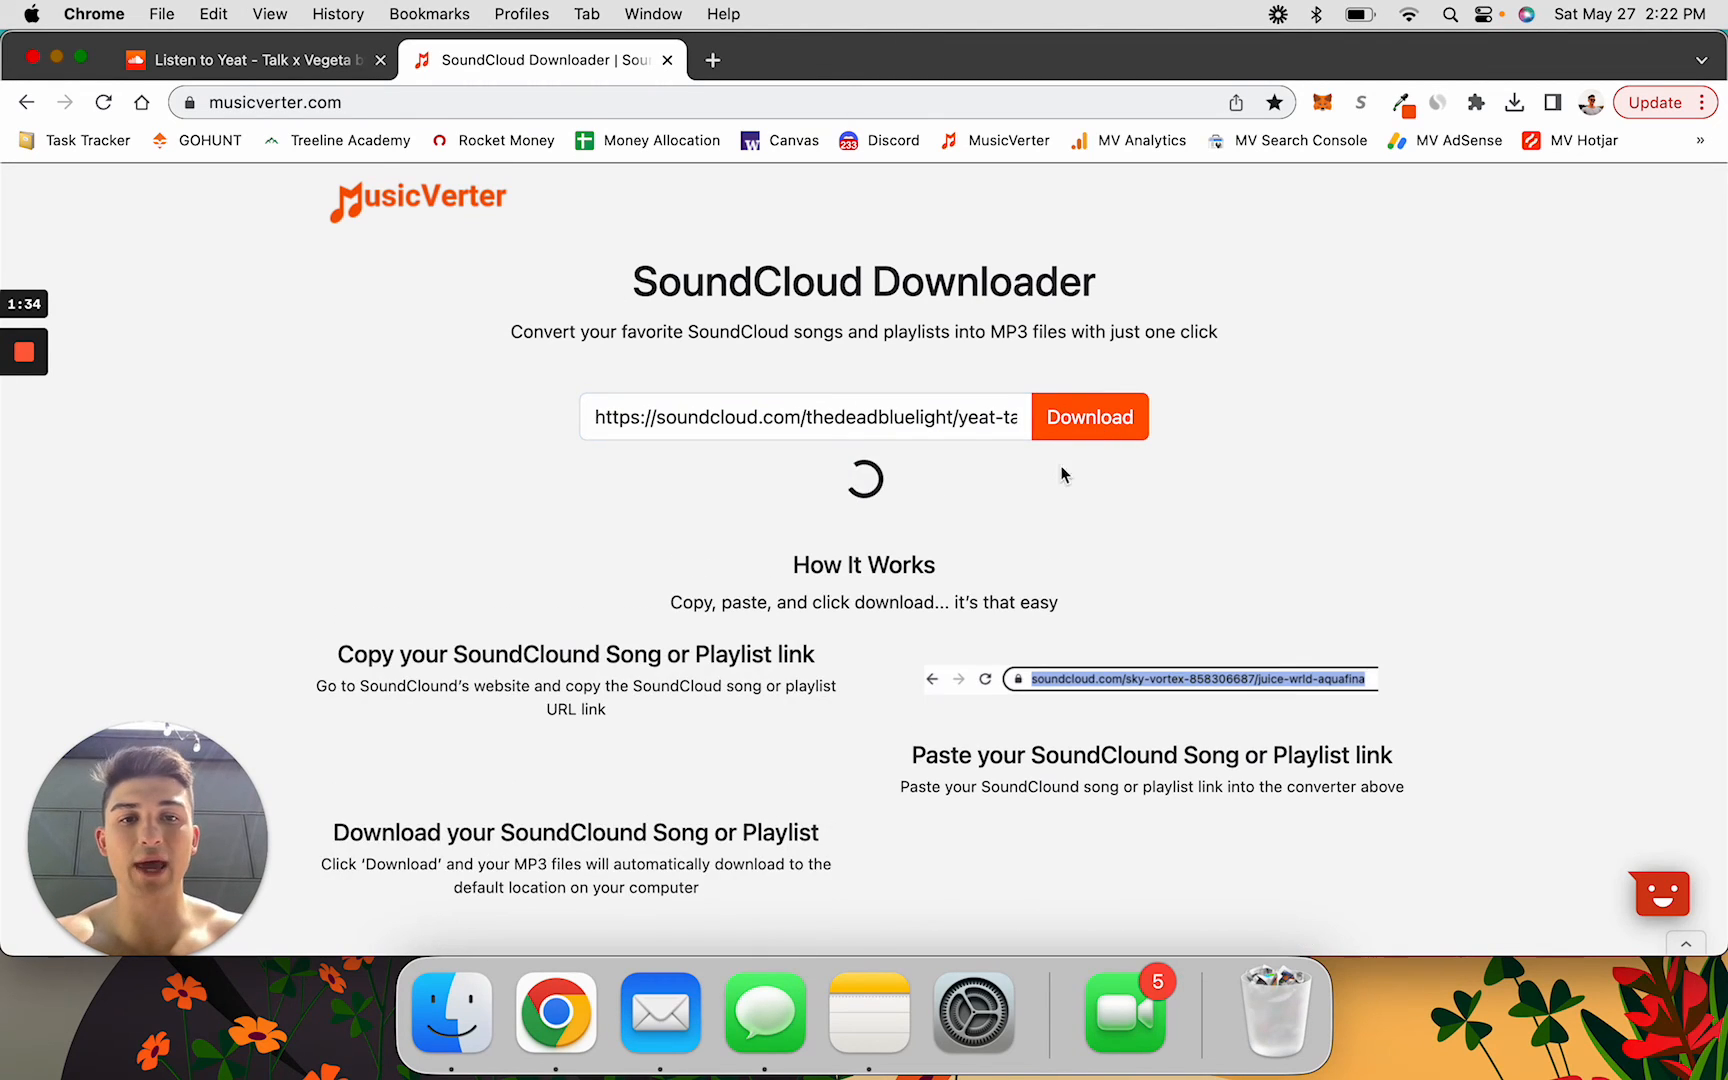
pyautogui.click(1513, 101)
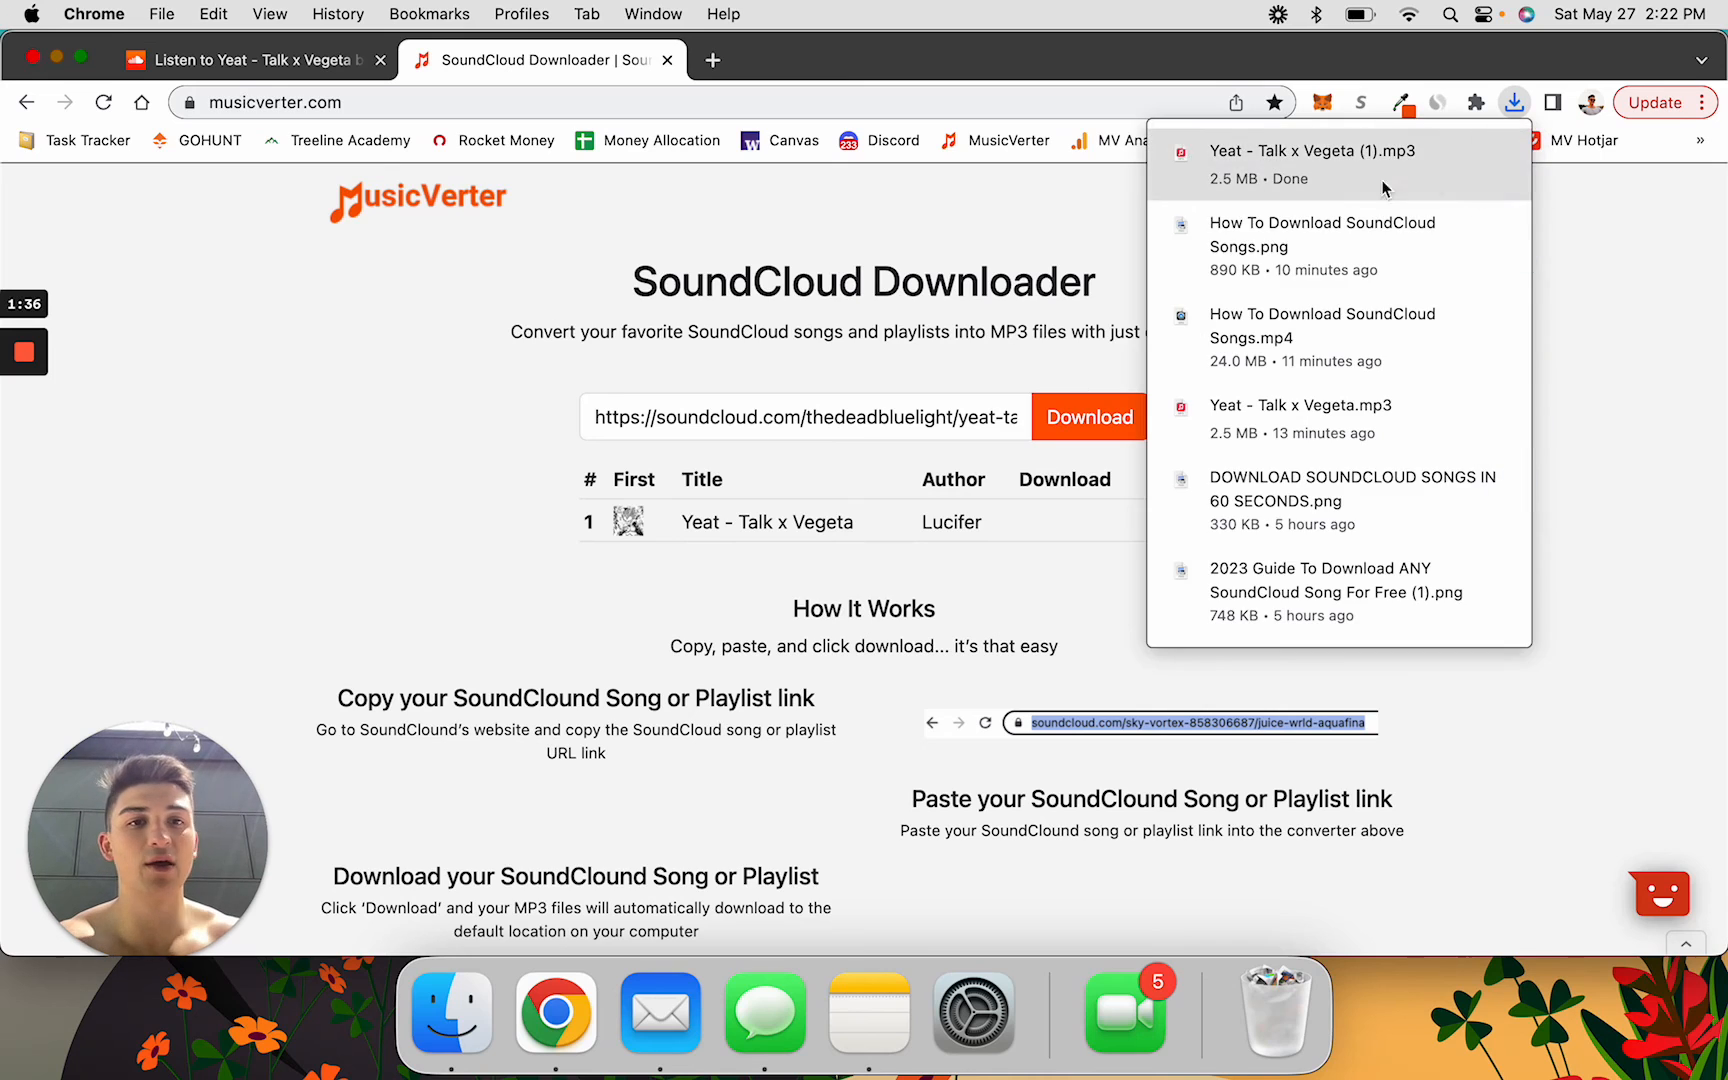